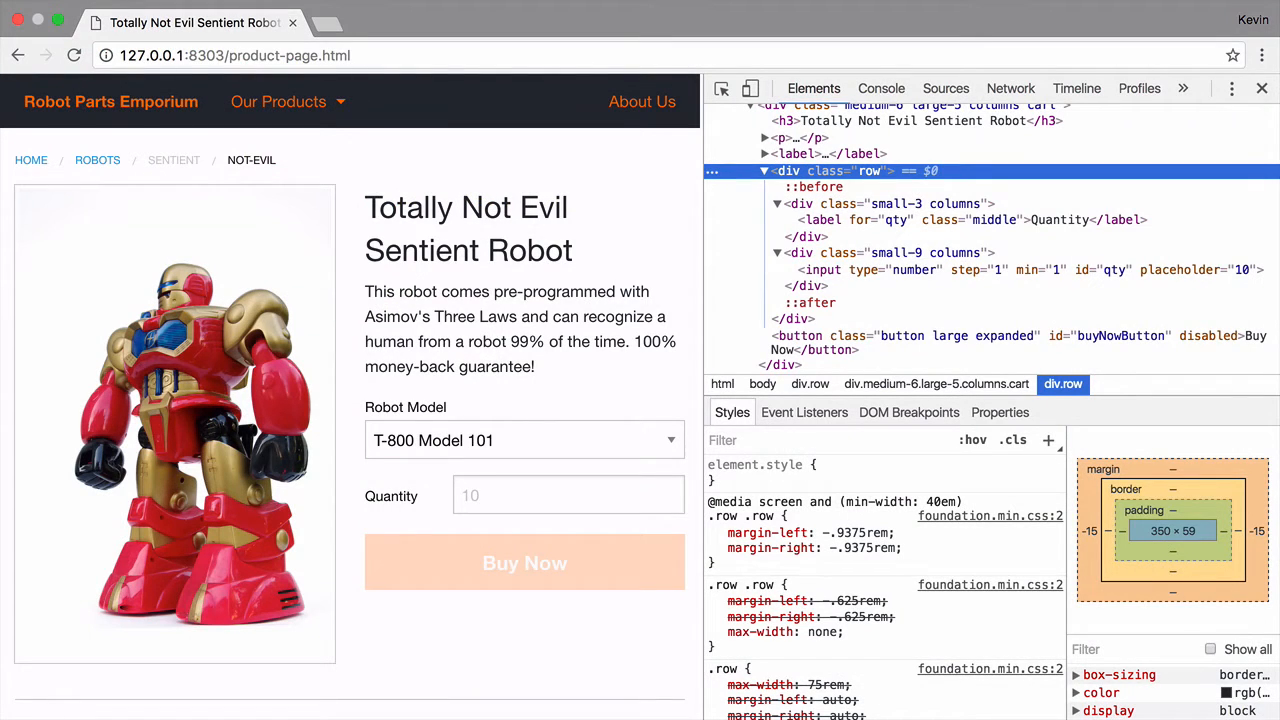
Step: Scroll the product page down to its Reviews section to inspect the markup
scroll("down", 3)
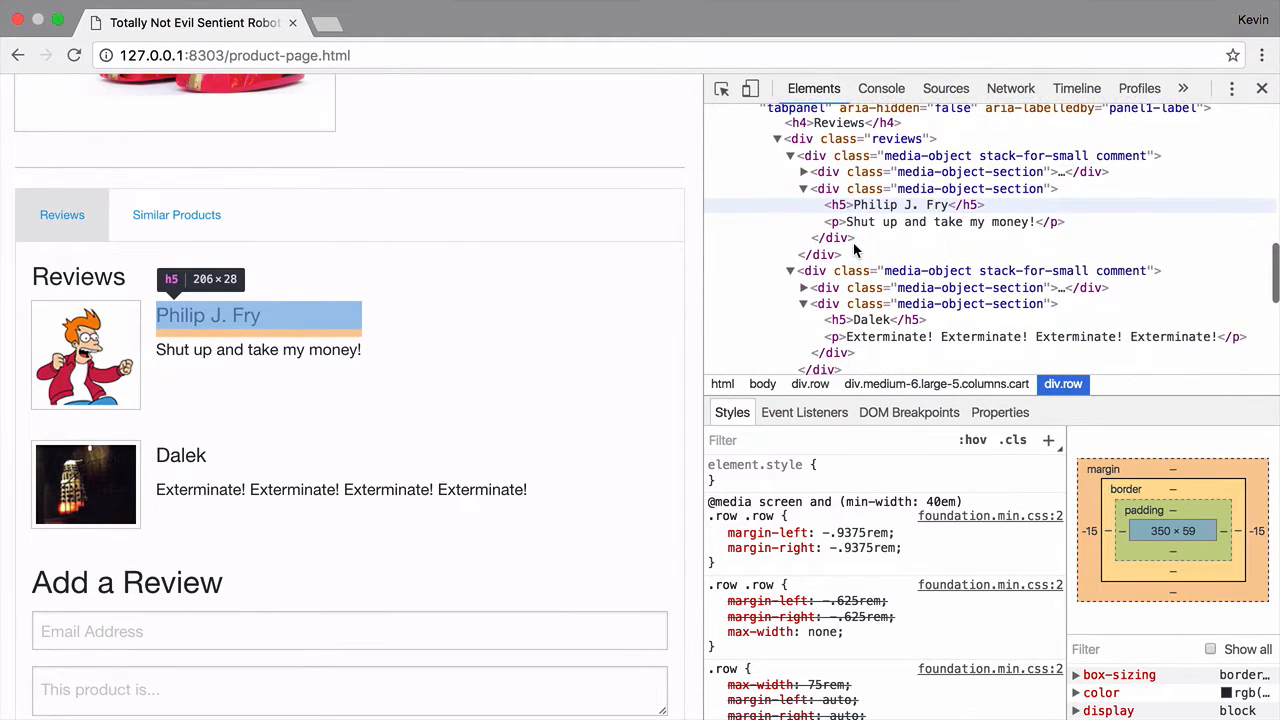
mouse_move(800, 135)
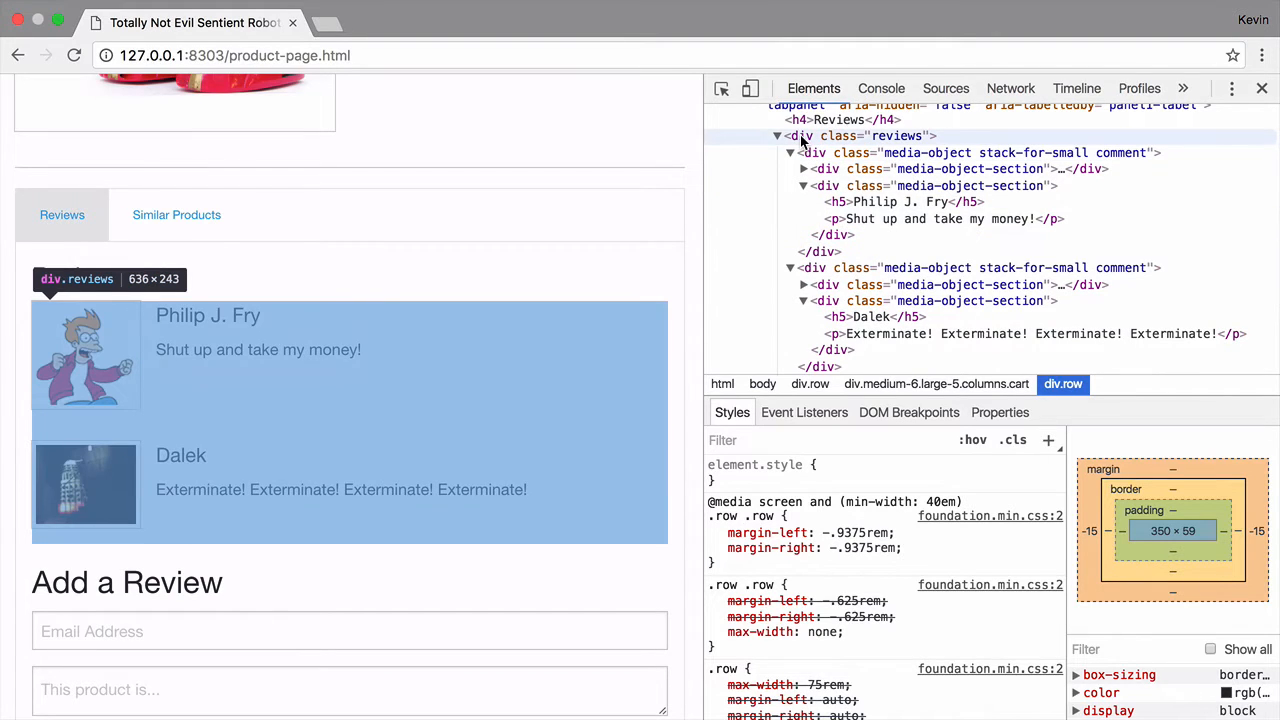
mouse_move(778, 137)
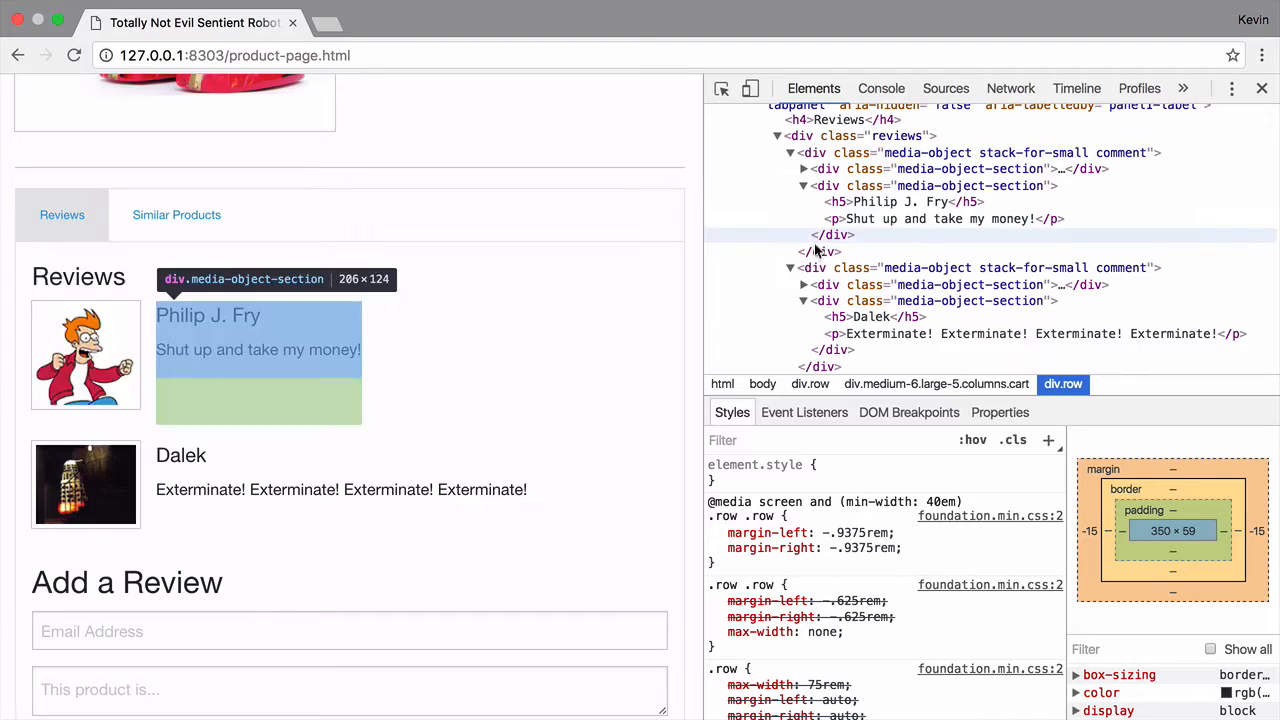
mouse_move(810, 267)
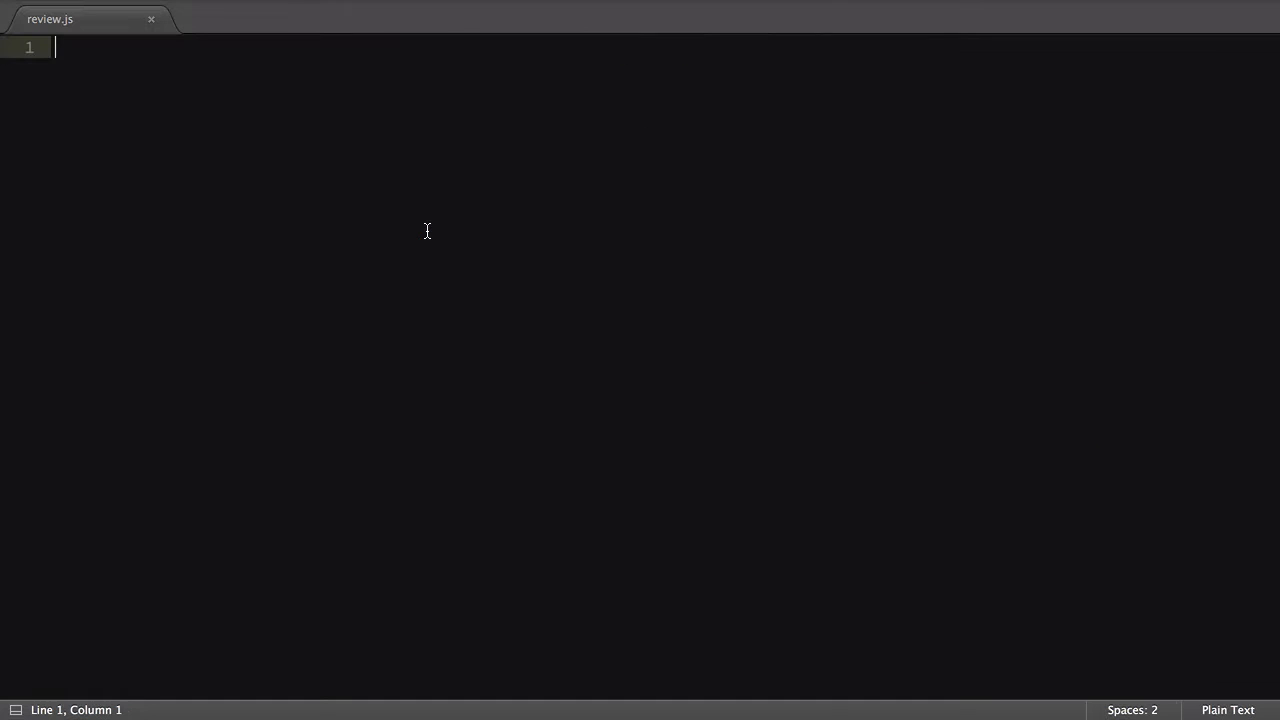
Step: Save a new blank file named Review.page.js inside the test folder
key("cmd+s")
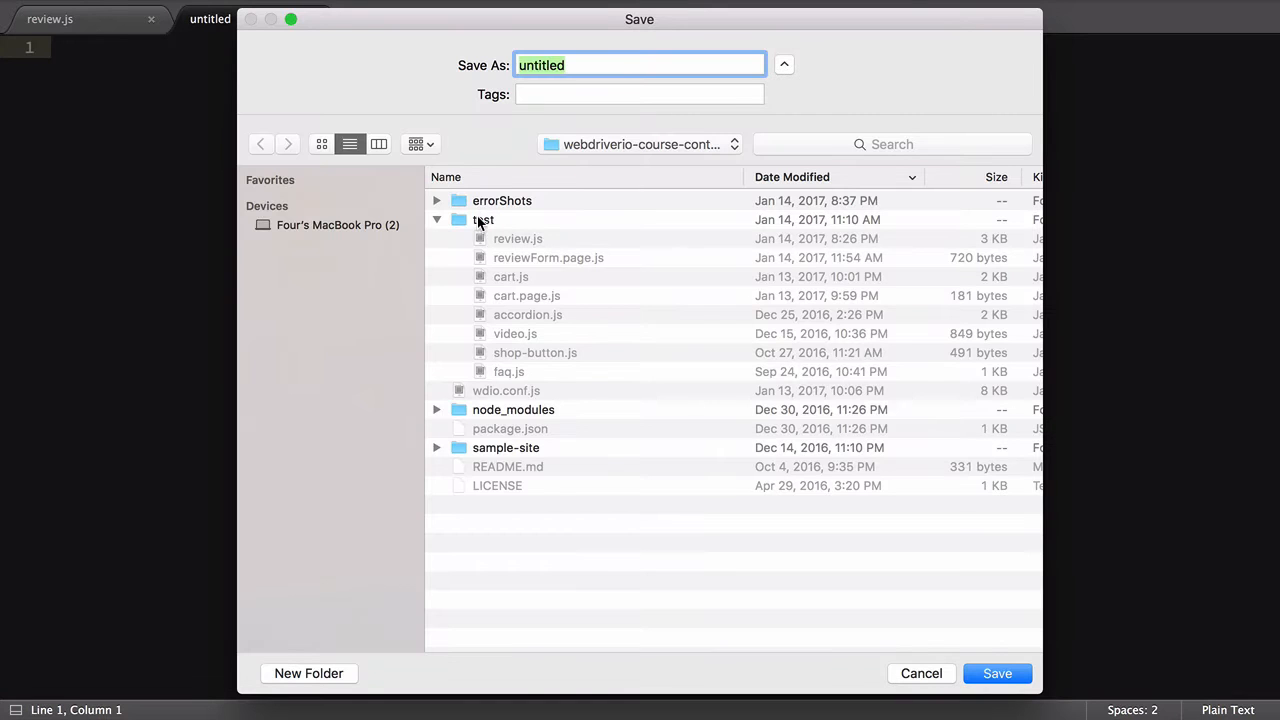
type("Review.page.js")
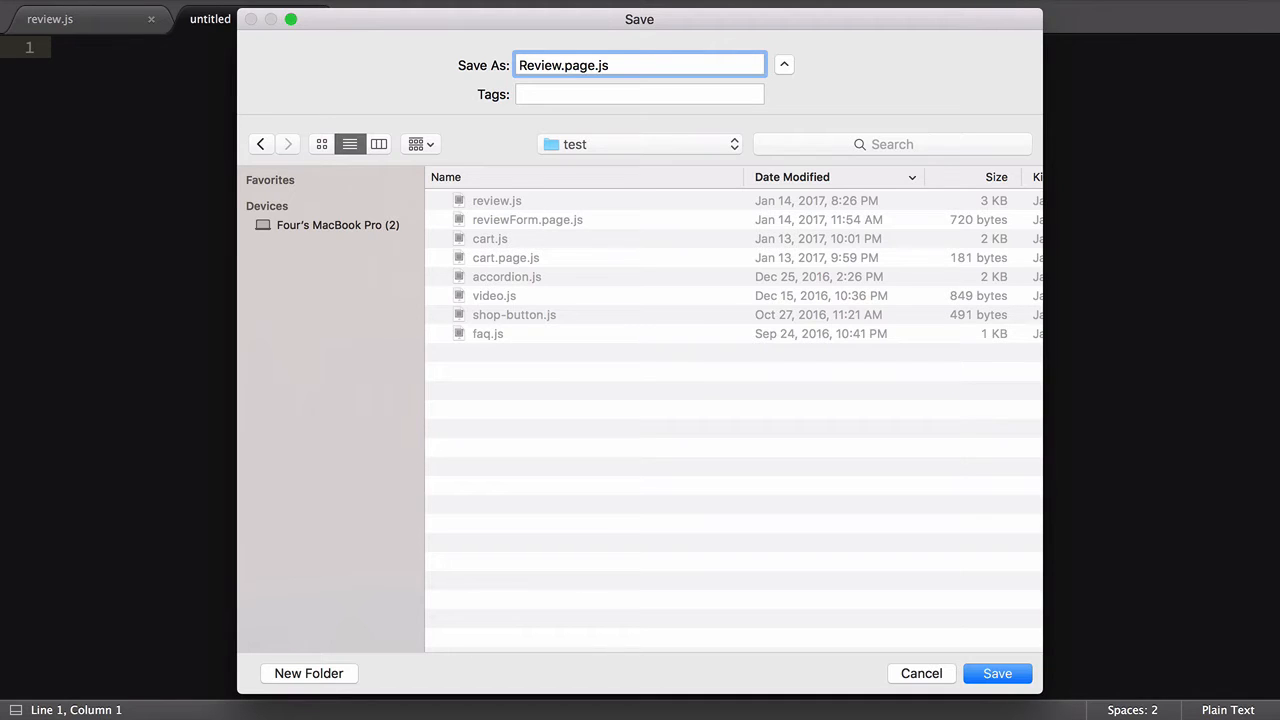
left_click(996, 673)
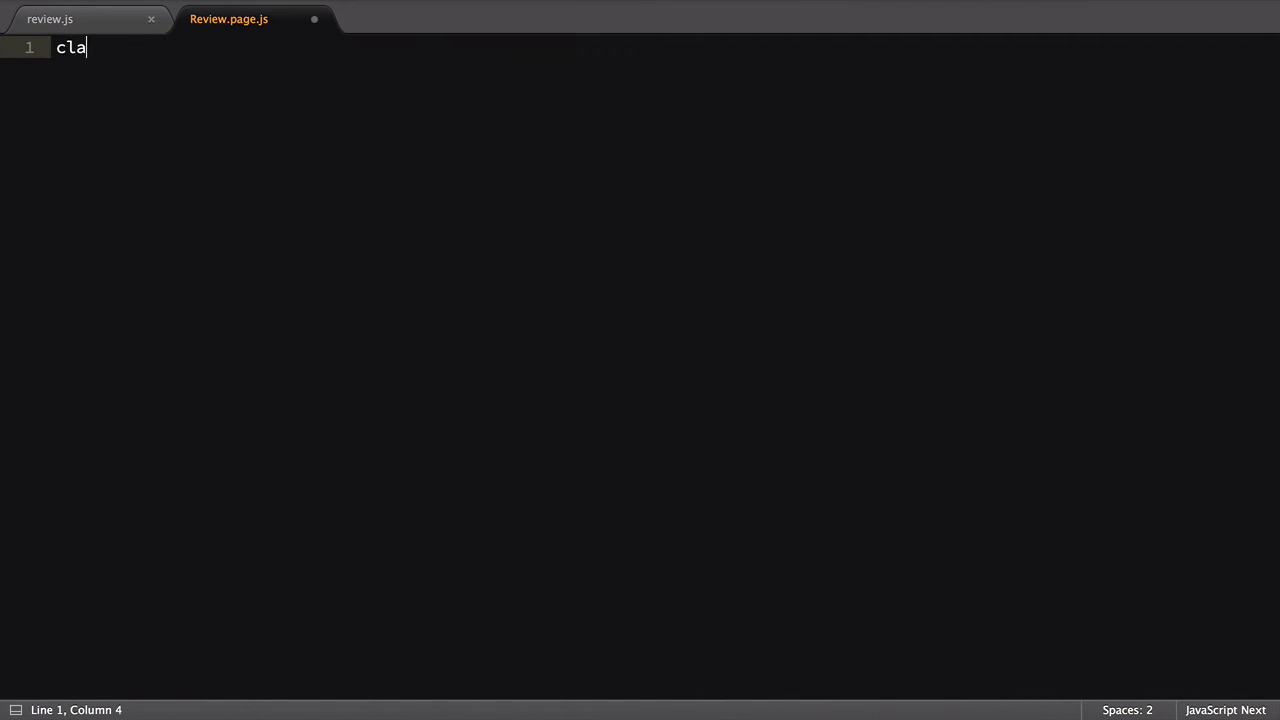
Step: Type class Review with constructor(reviewIndex) beginning this.reviewContainer =
type("ss Review {")
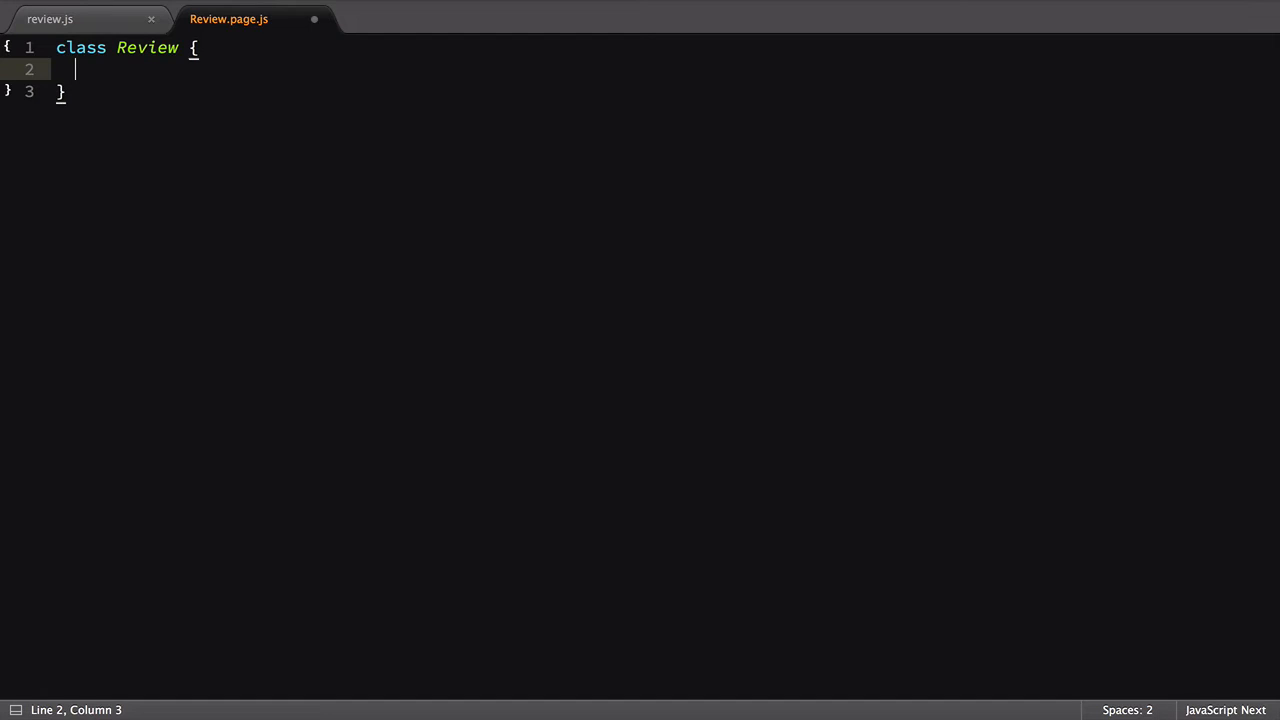
type("constructor(reviewIndex)")
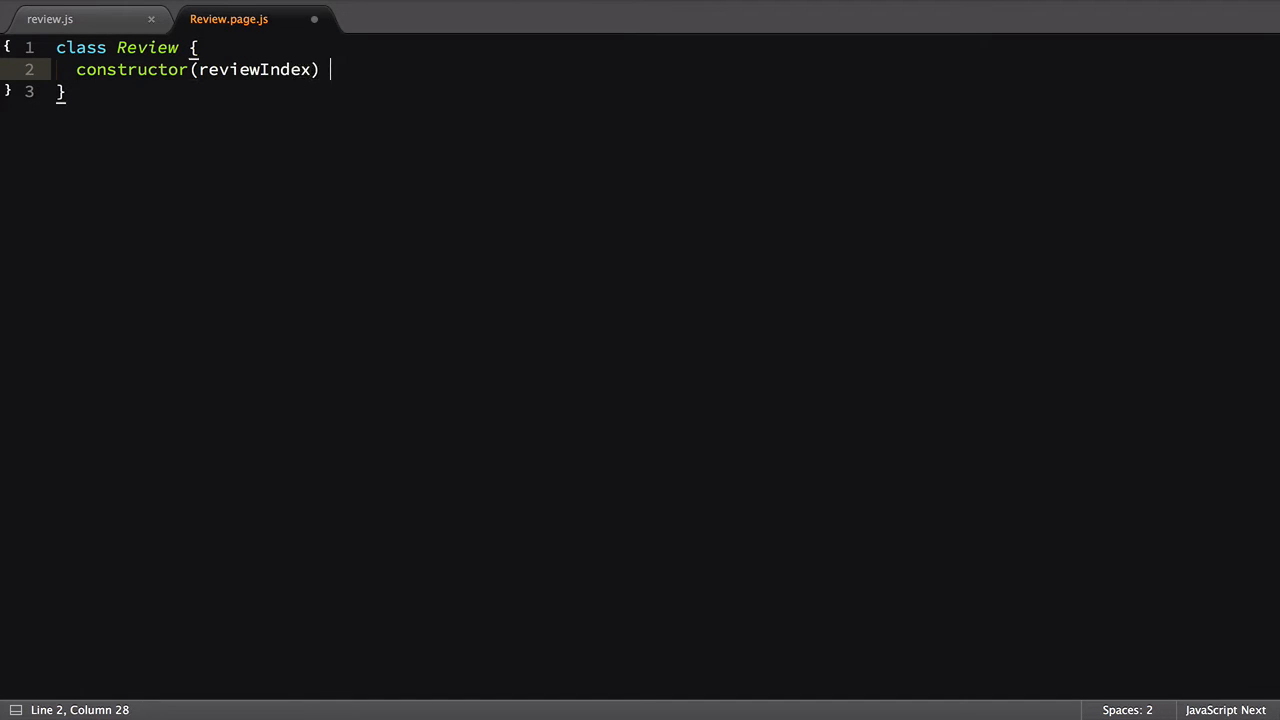
type("{")
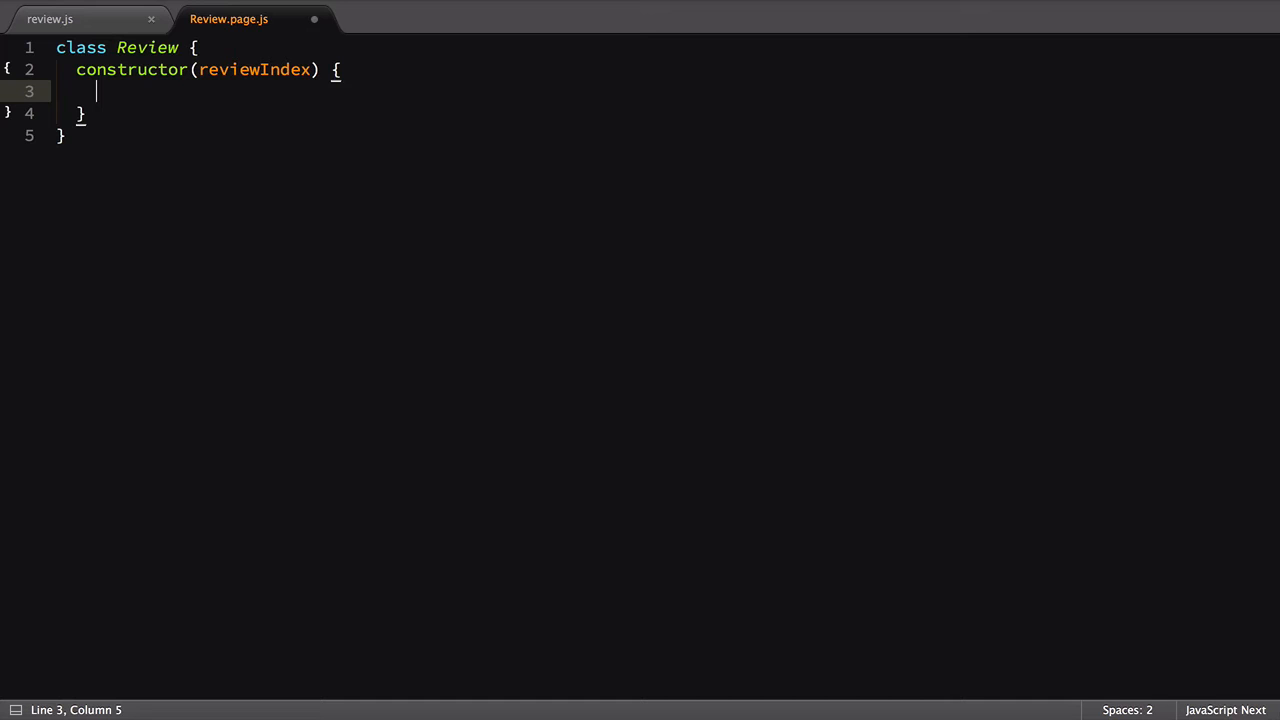
type("this.rev")
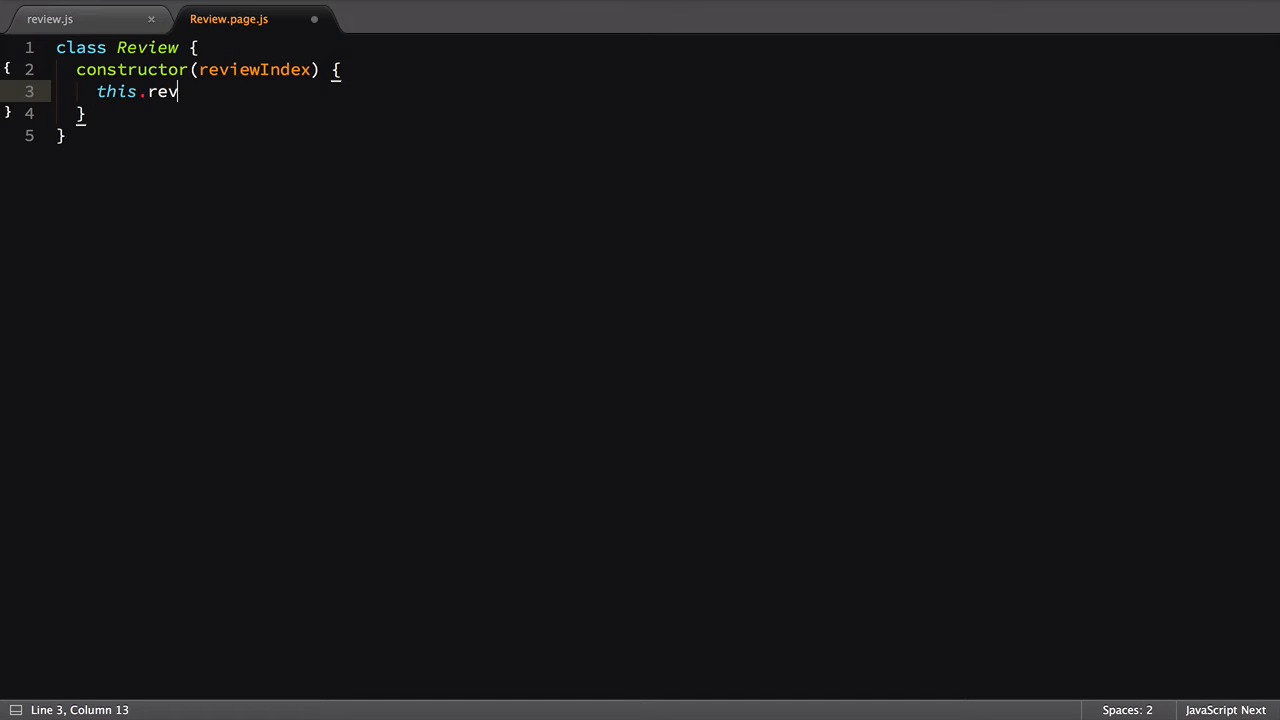
type("iewContainer =")
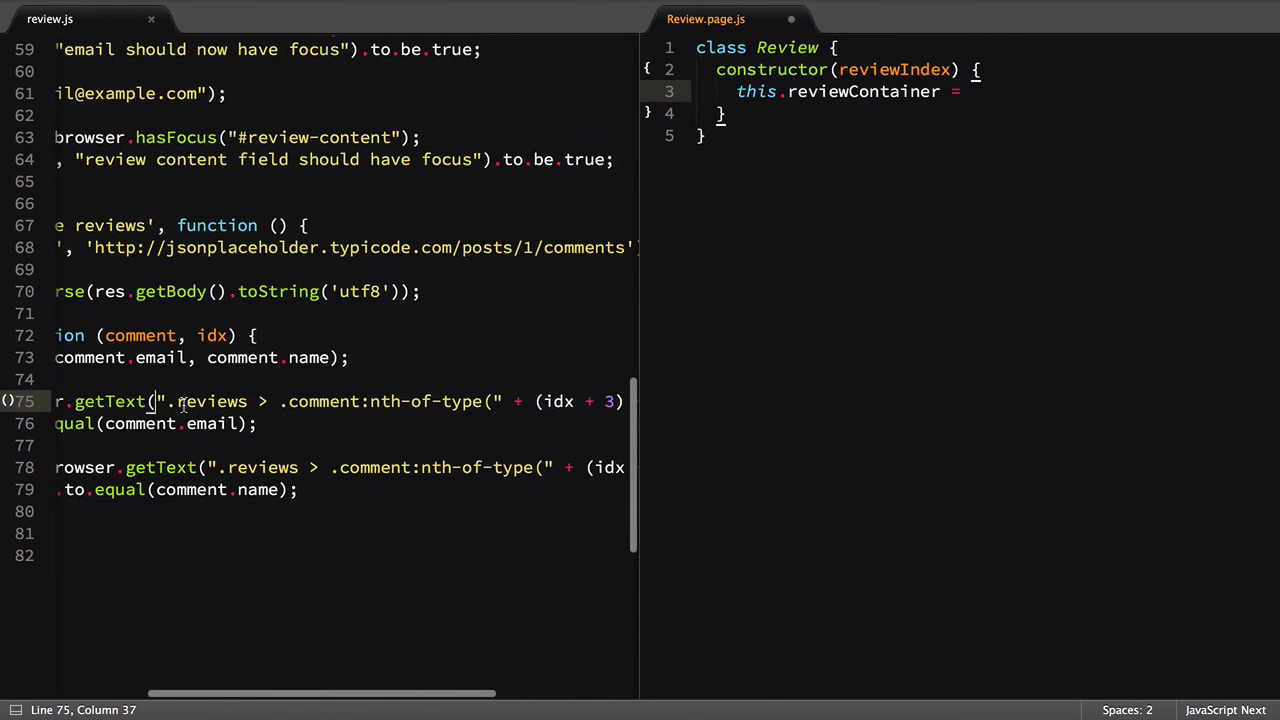
Step: Set reviewContainer to the nth-review selector using reviewIndex, and add an email getter
key("ctrl+x")
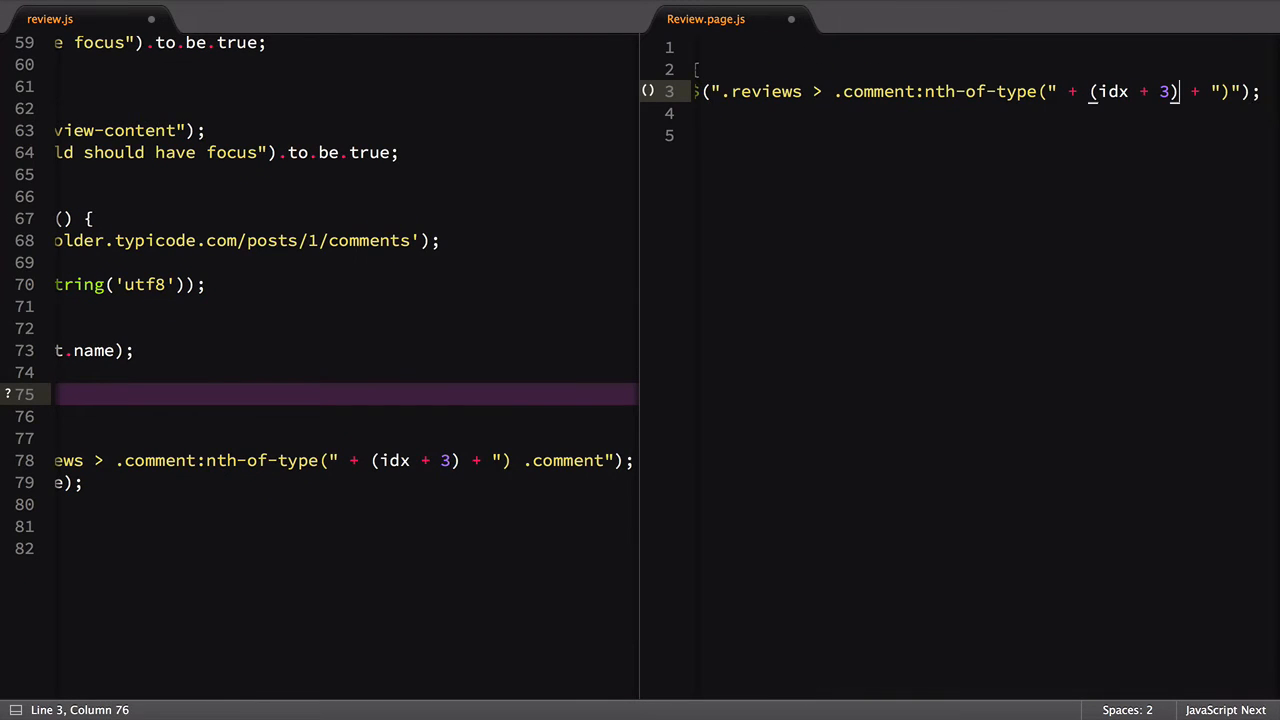
type("reviewIndex) {")
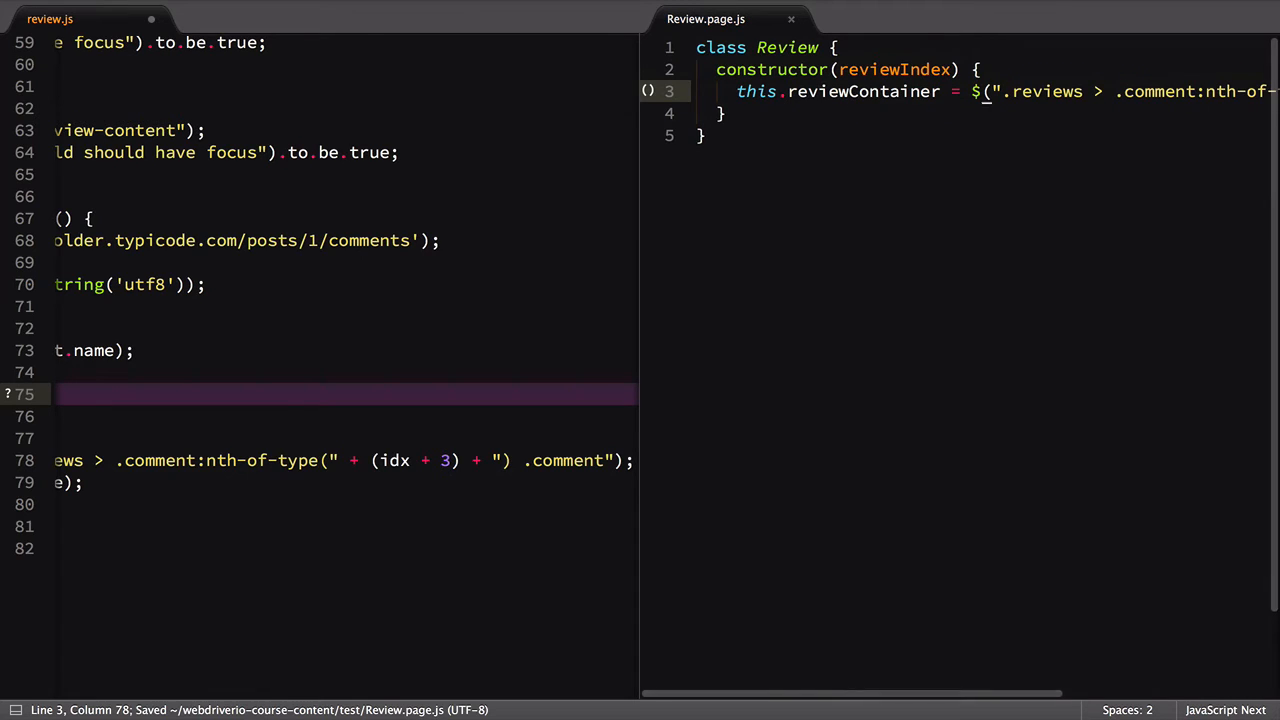
key("Enter")
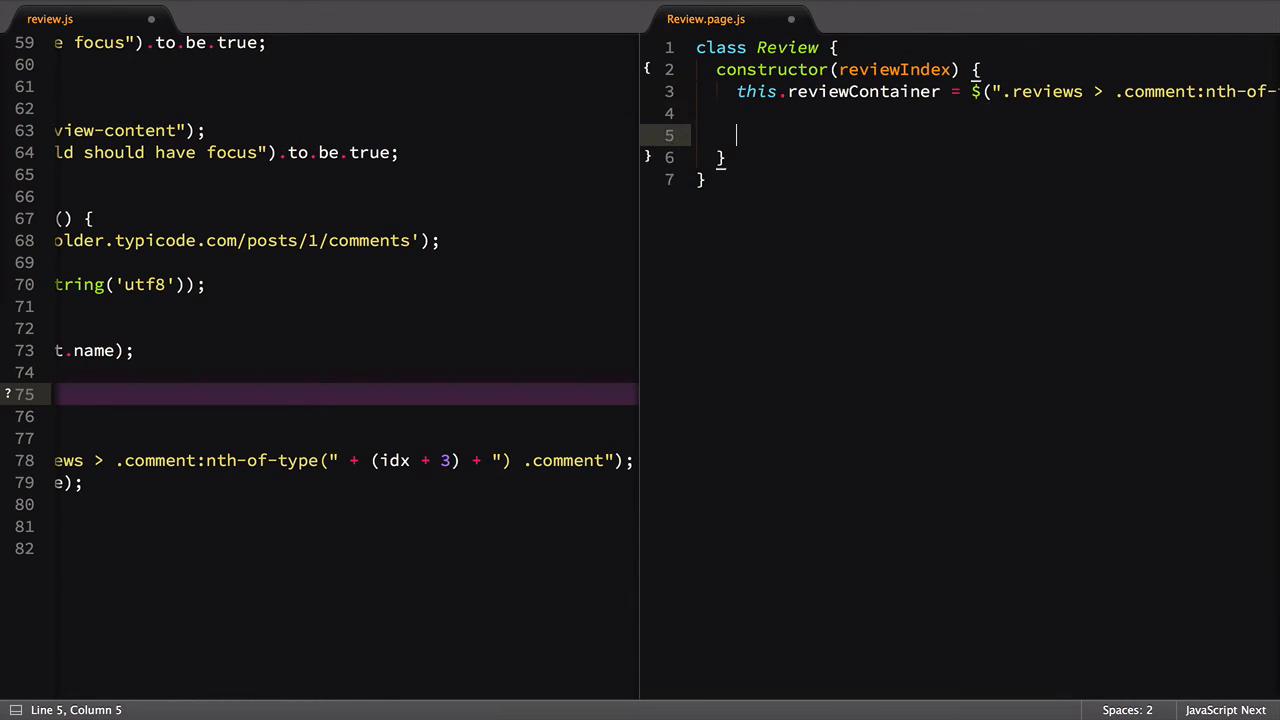
type("get email () { return")
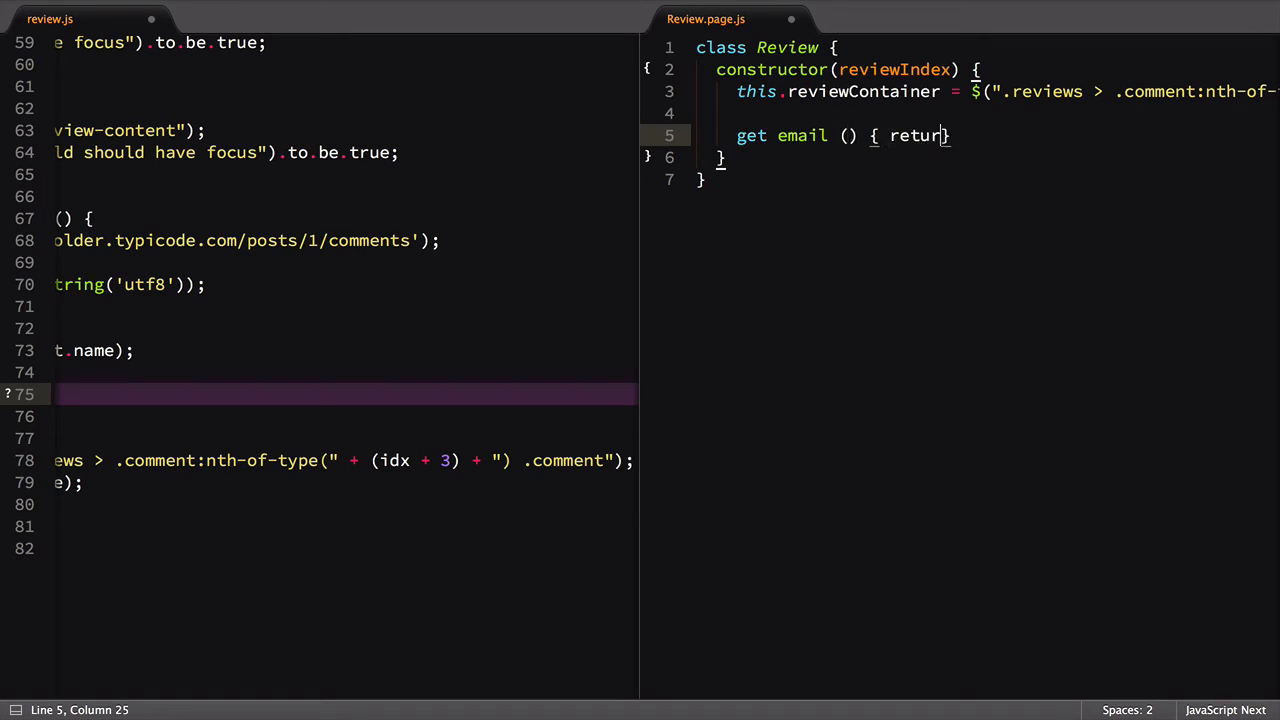
type("this.reviewContainer.element('.email');")
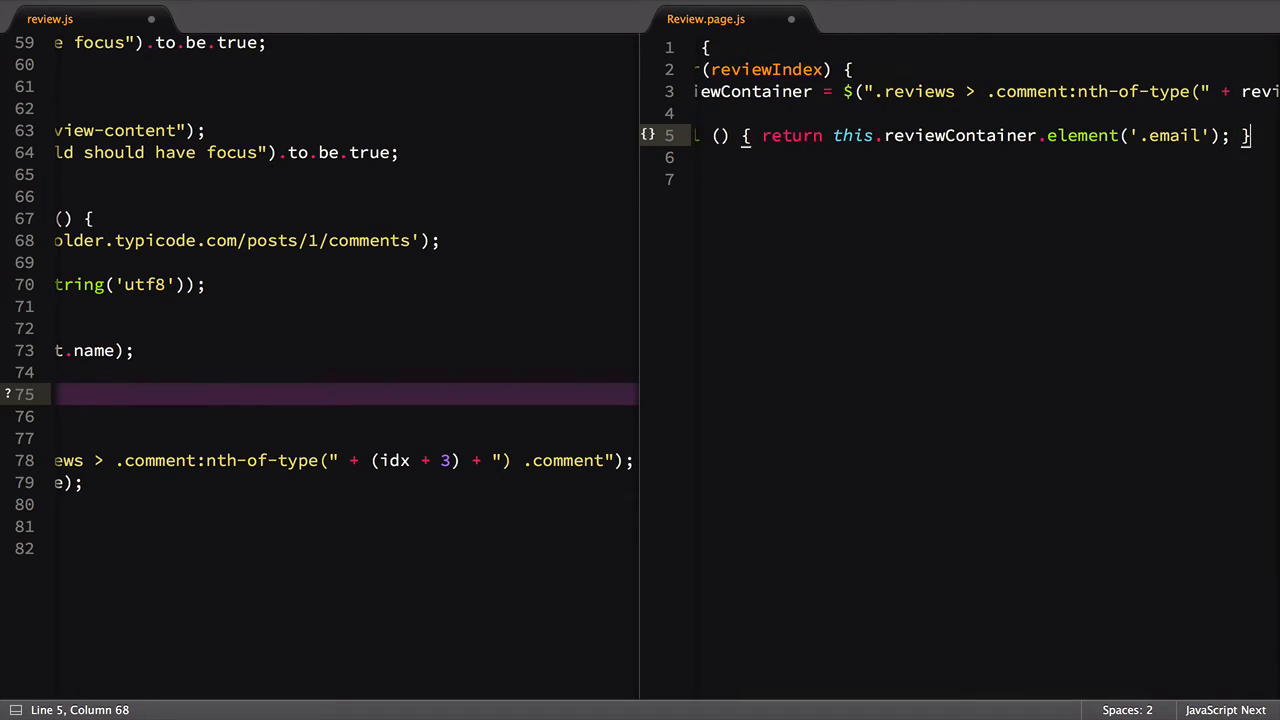
left_click(406, 22)
type("get comment (")
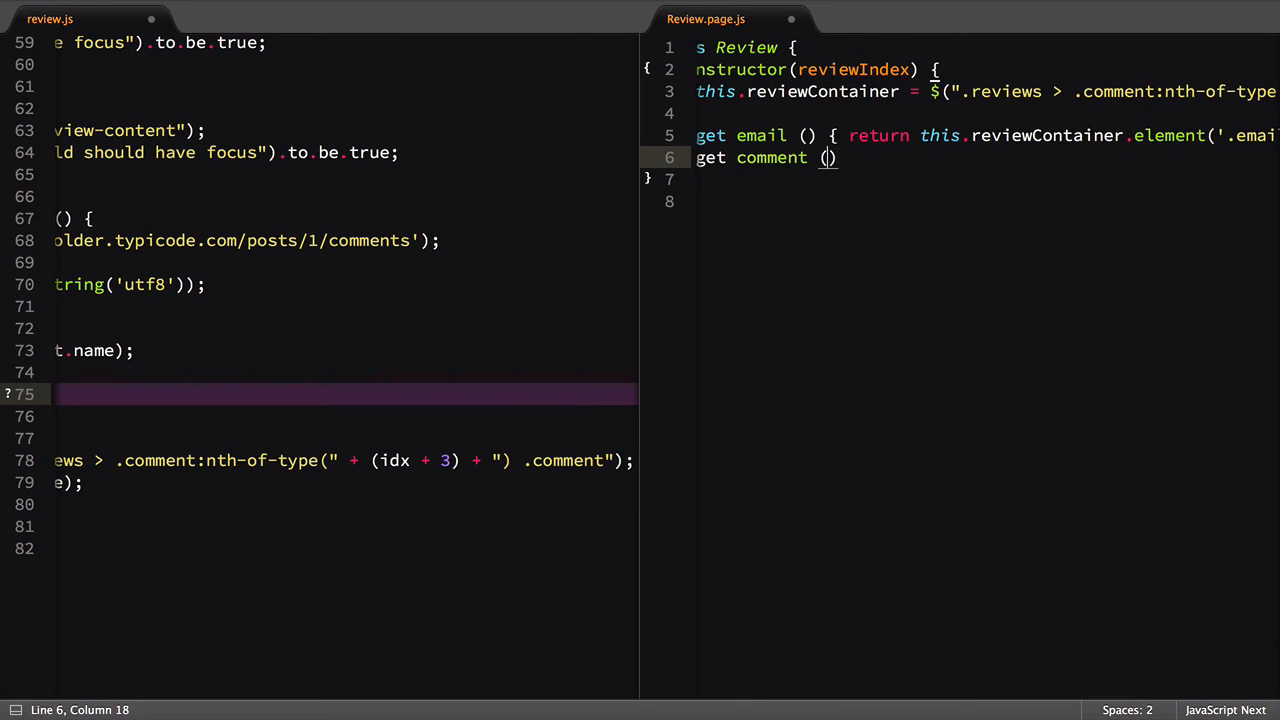
Step: Finish the comment getter, add module.exports = Review;, and save the file
type("{ return this.reviewContainer.element(")
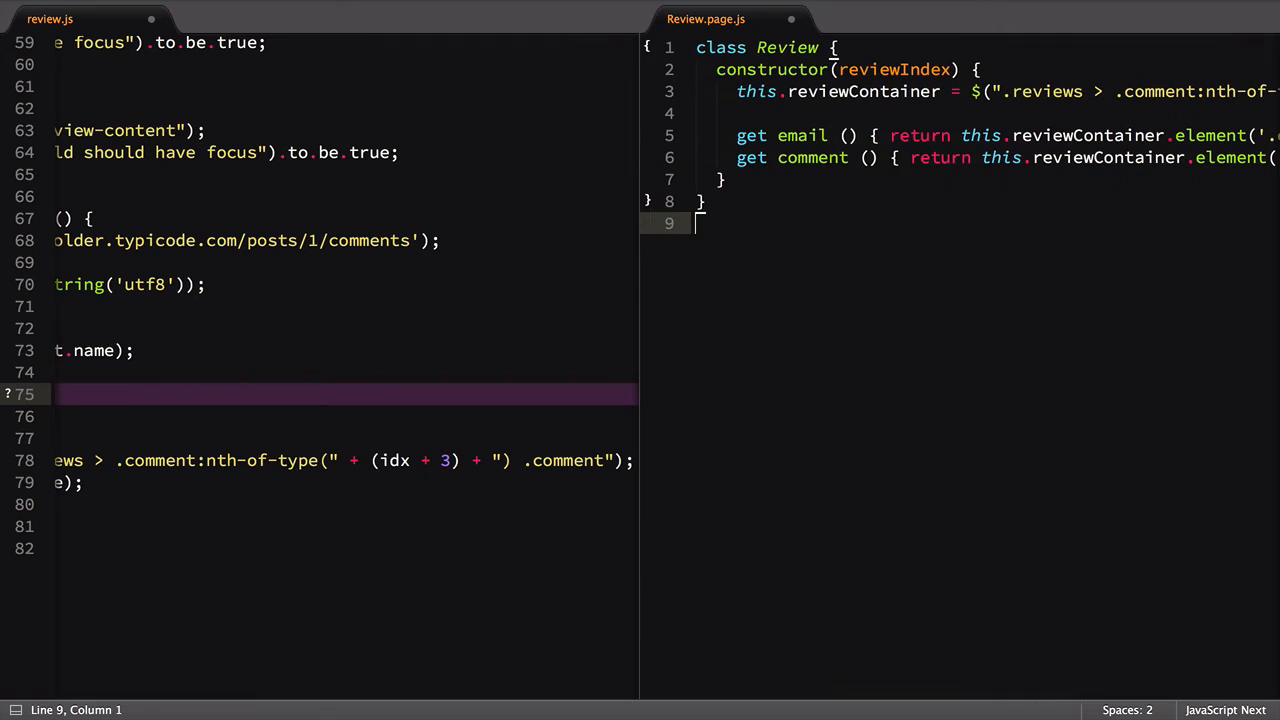
type("module.export")
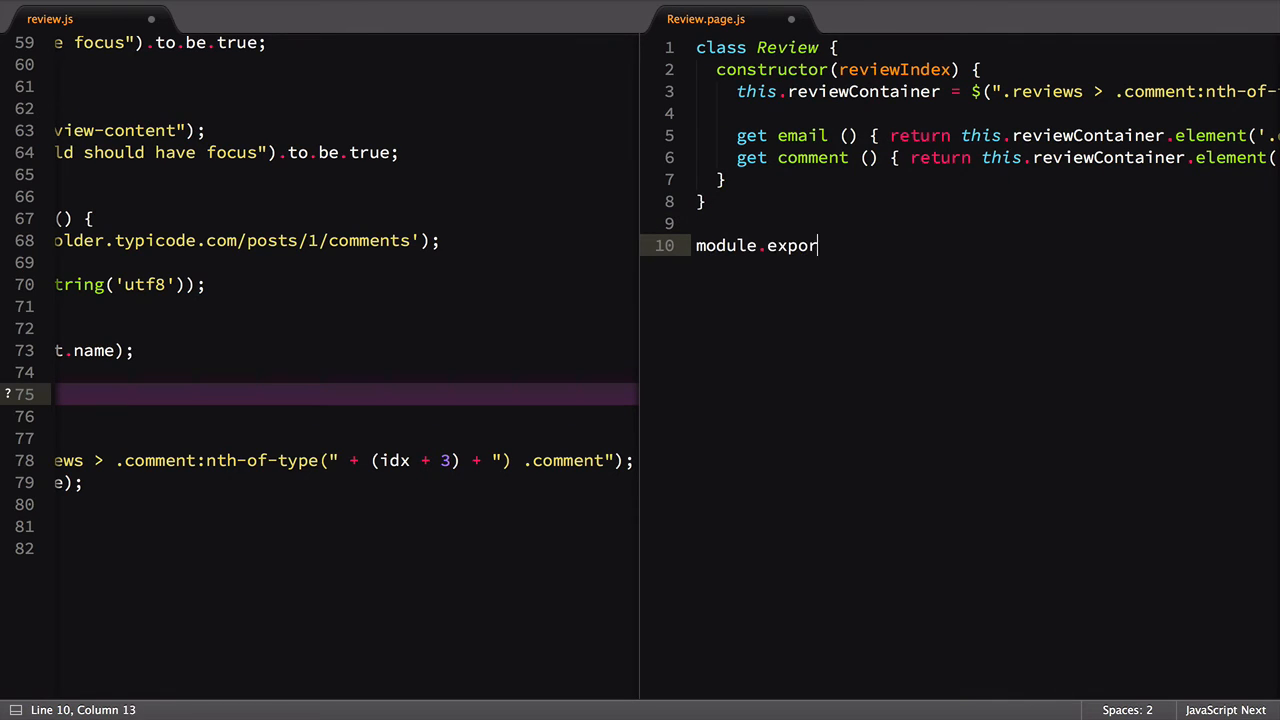
type("ts = Review;")
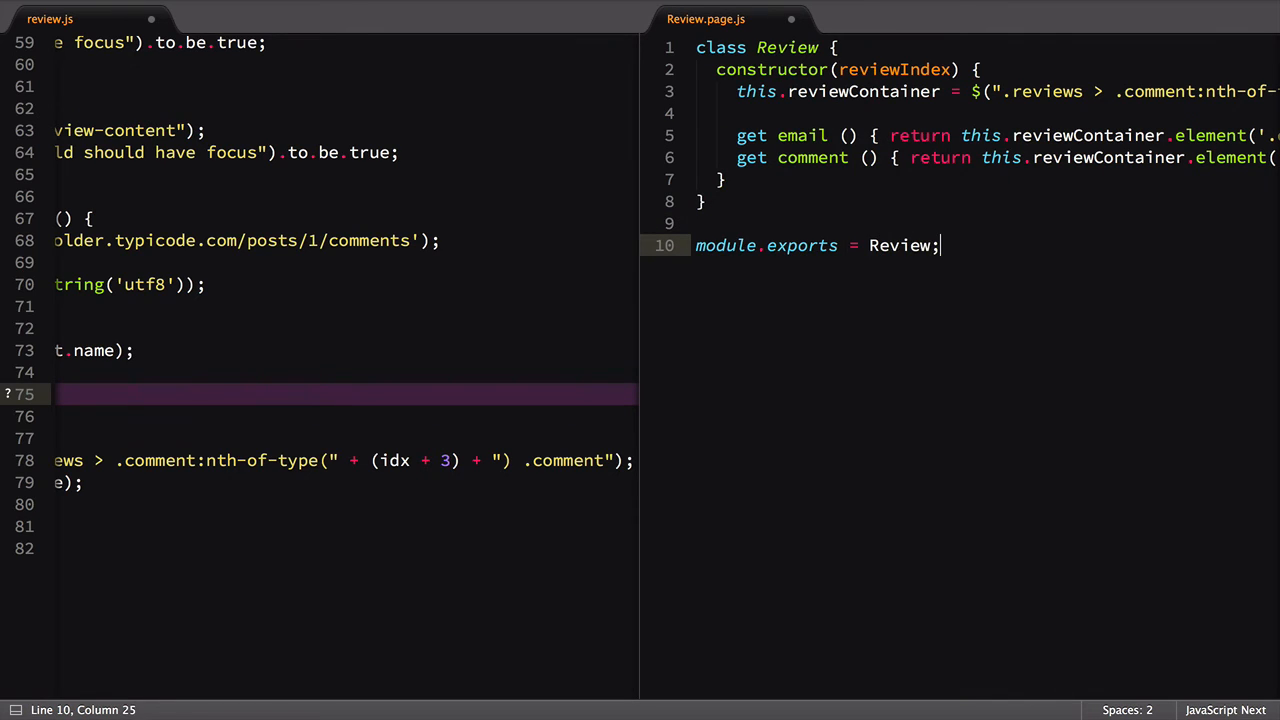
key("ctrl+s")
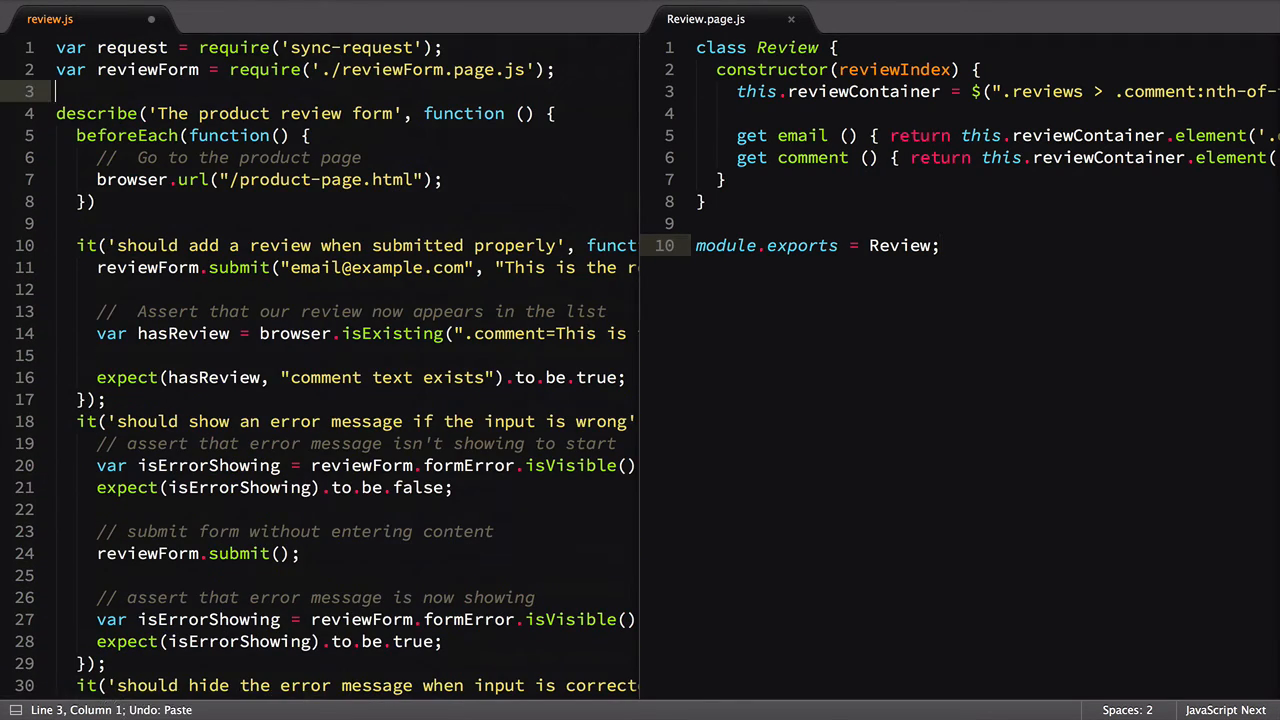
Step: Add var Review = require('./Review.page.js') in review.js and scroll to the multiple-reviews test
type("var Review = require()")
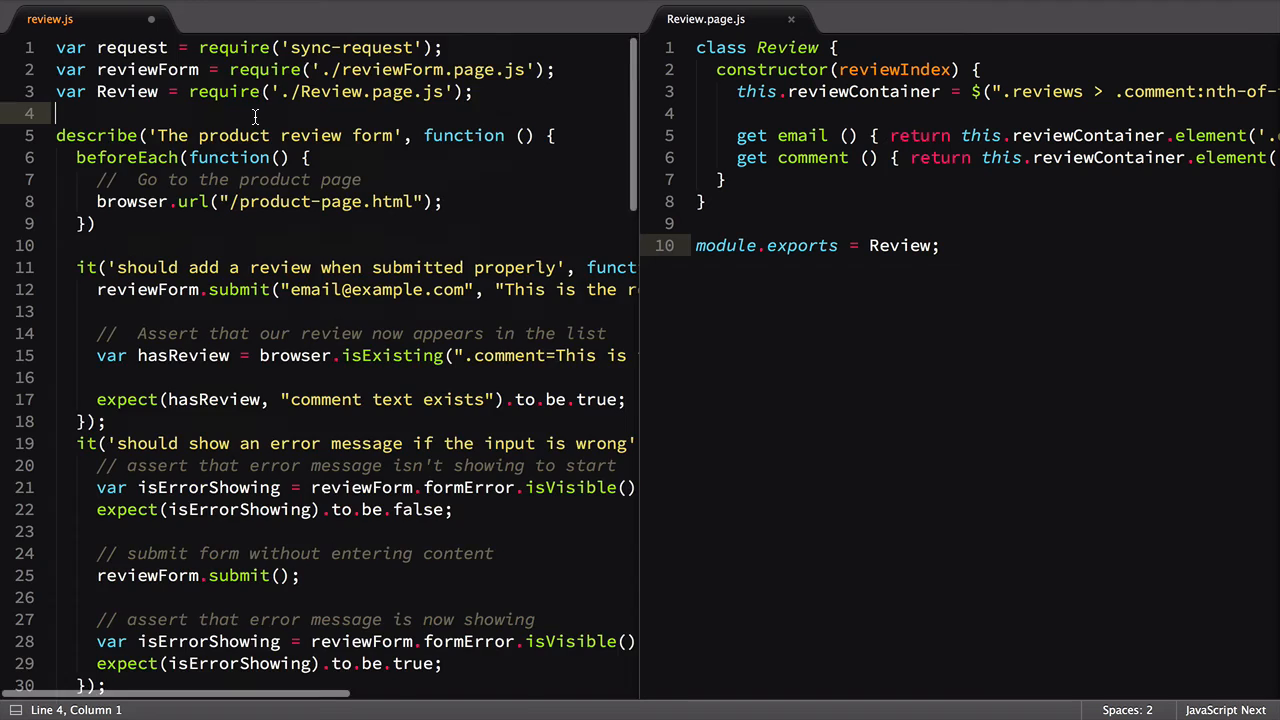
scroll("down", 3)
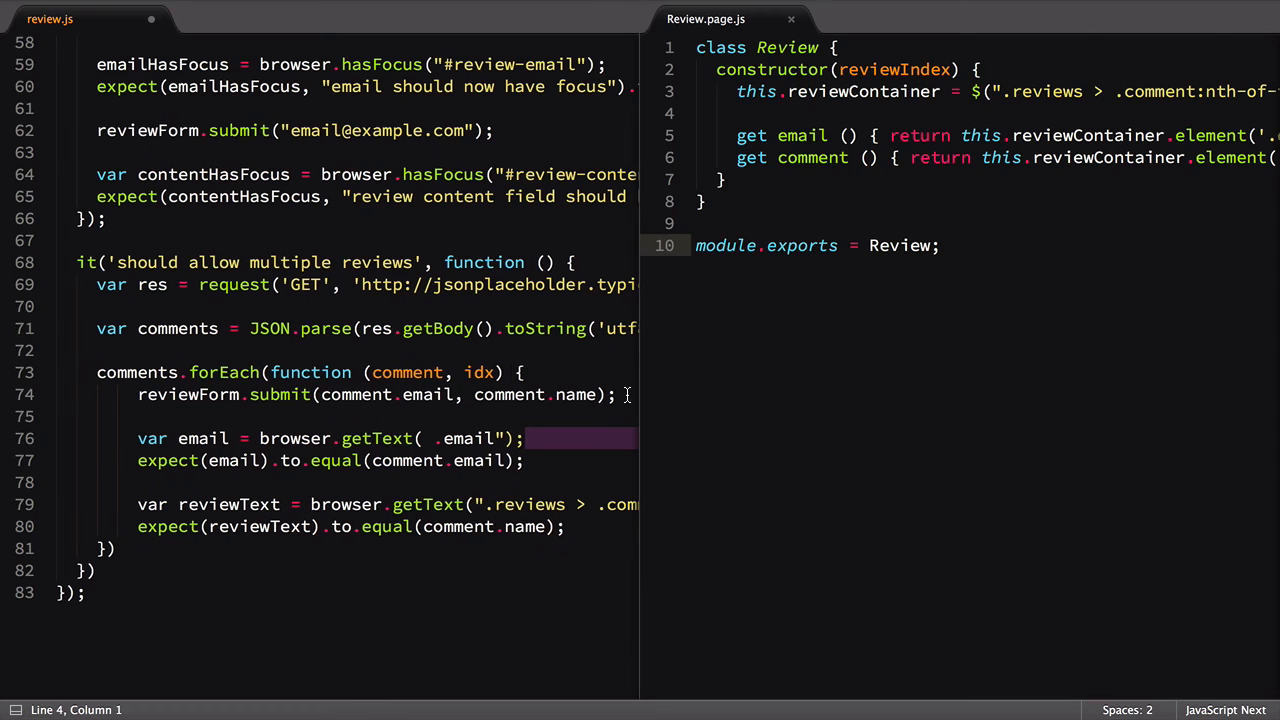
Step: Build var review = new Review(idx + 3); in the loop and read review.comment
type("var review")
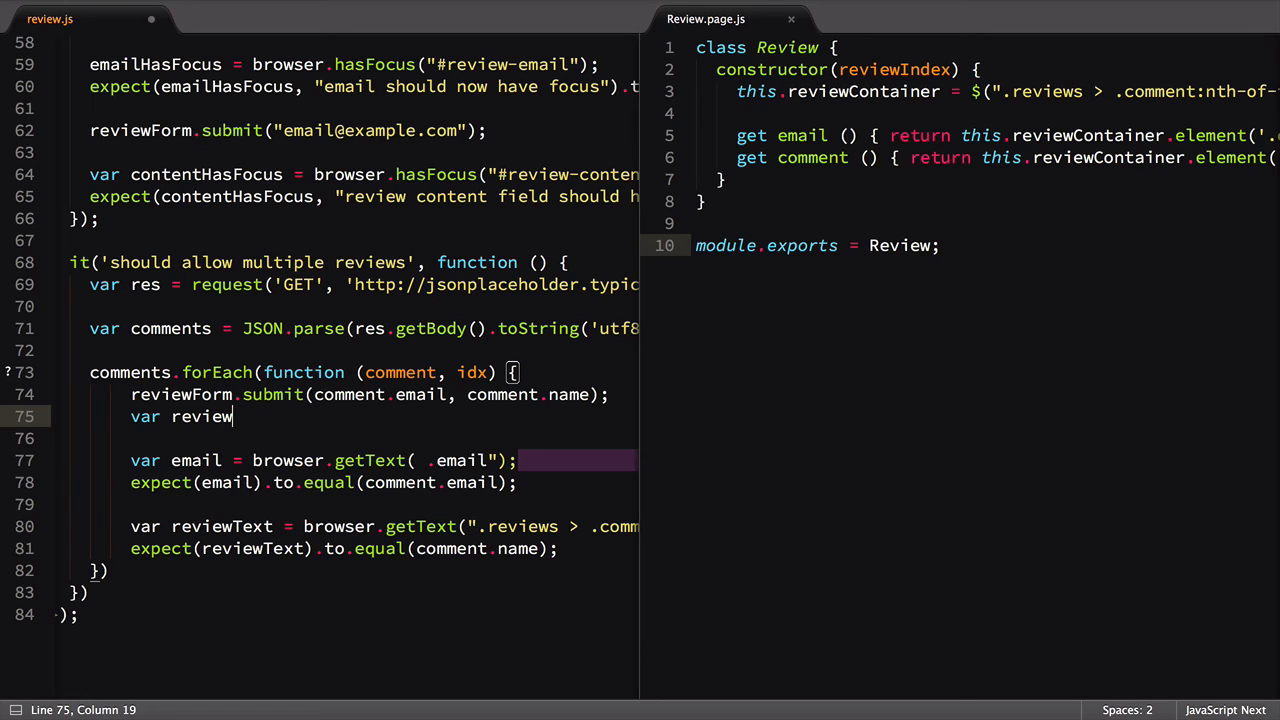
type("= new Review(idx + 3)")
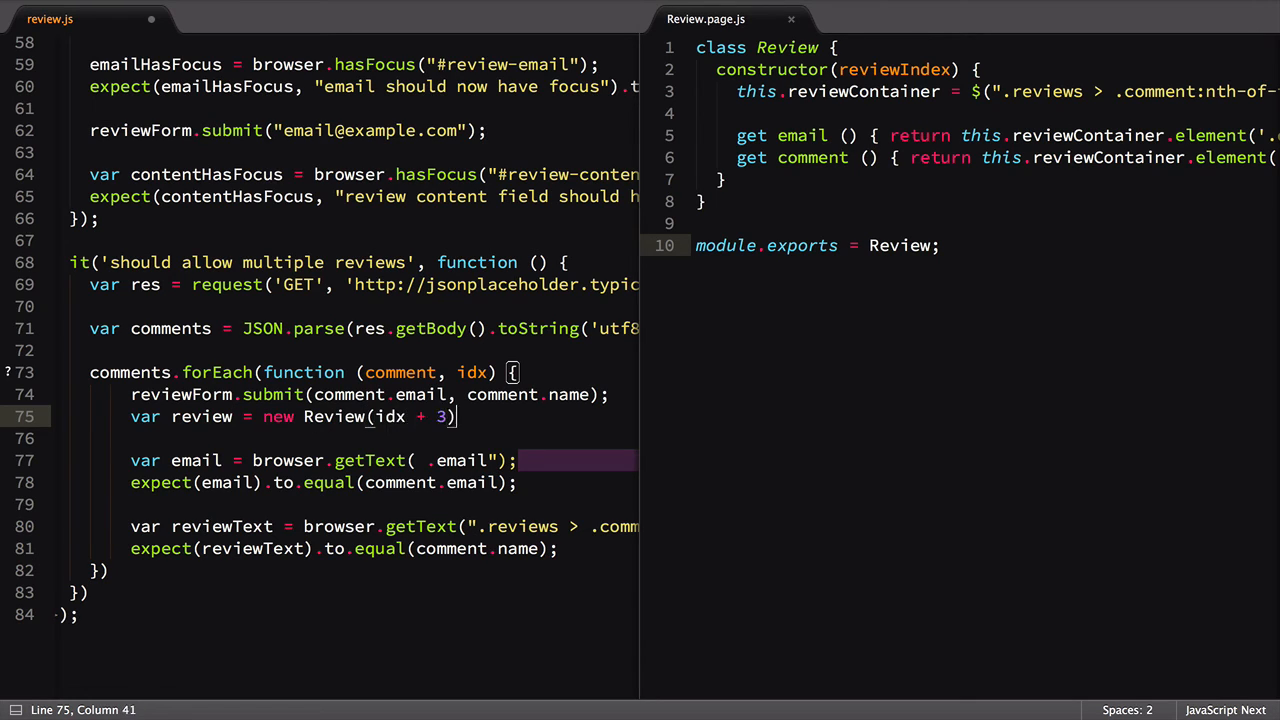
type(";")
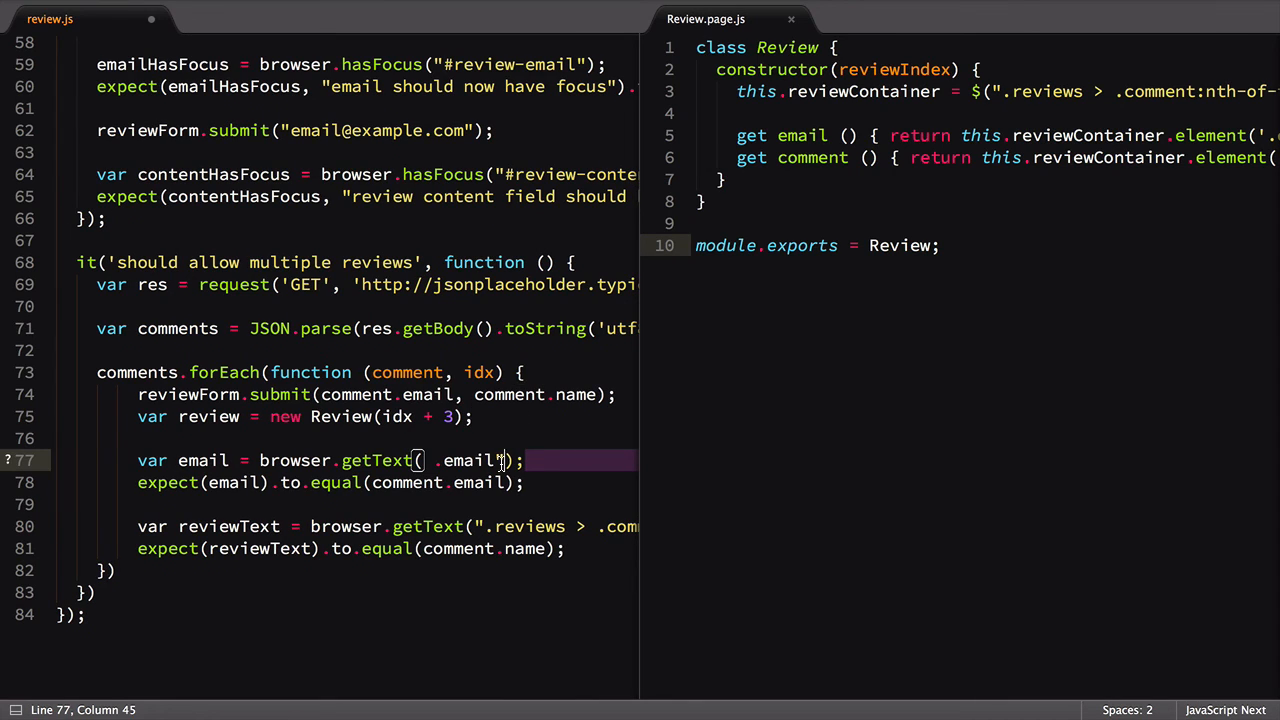
key("Backspace")
type("eview.email")
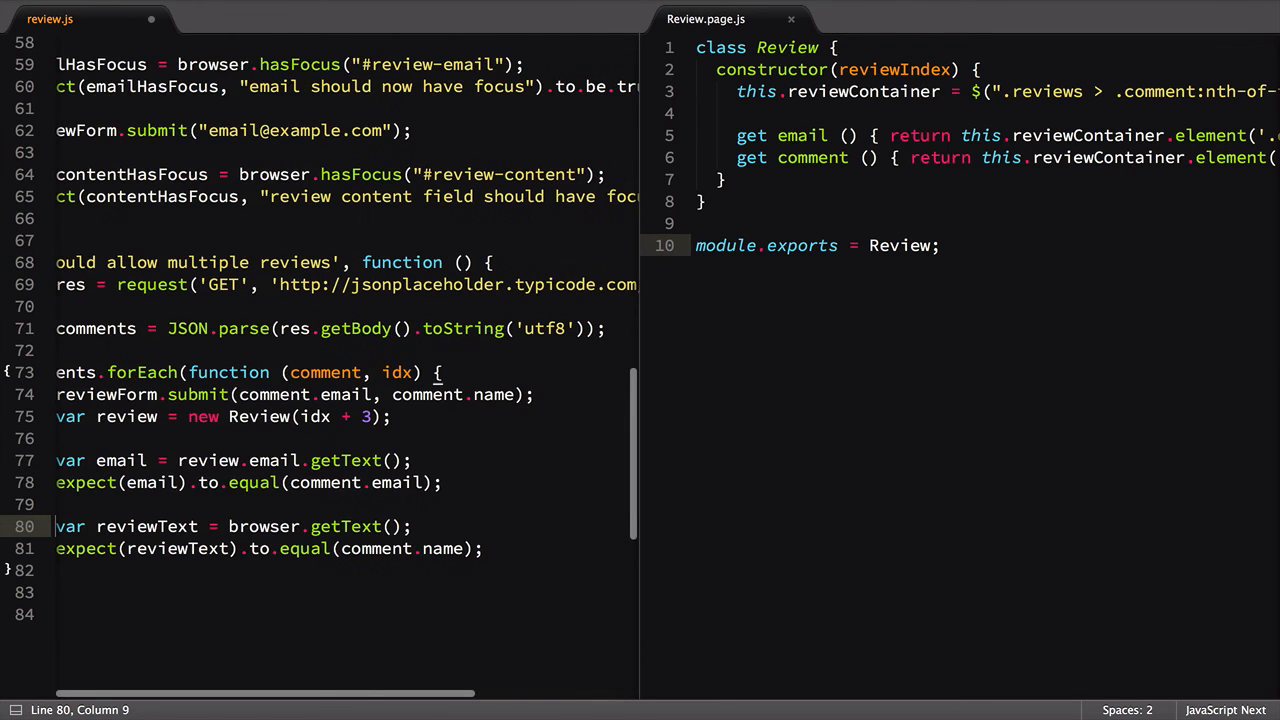
type("review.c")
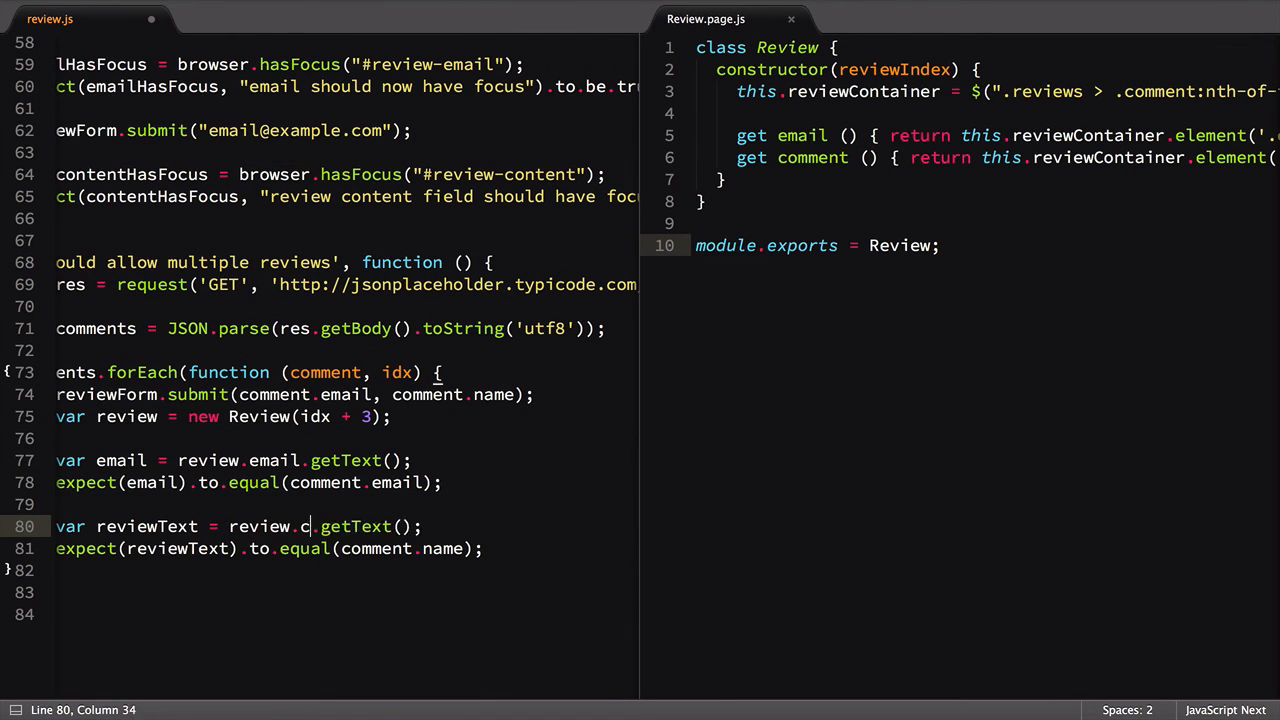
type("omment")
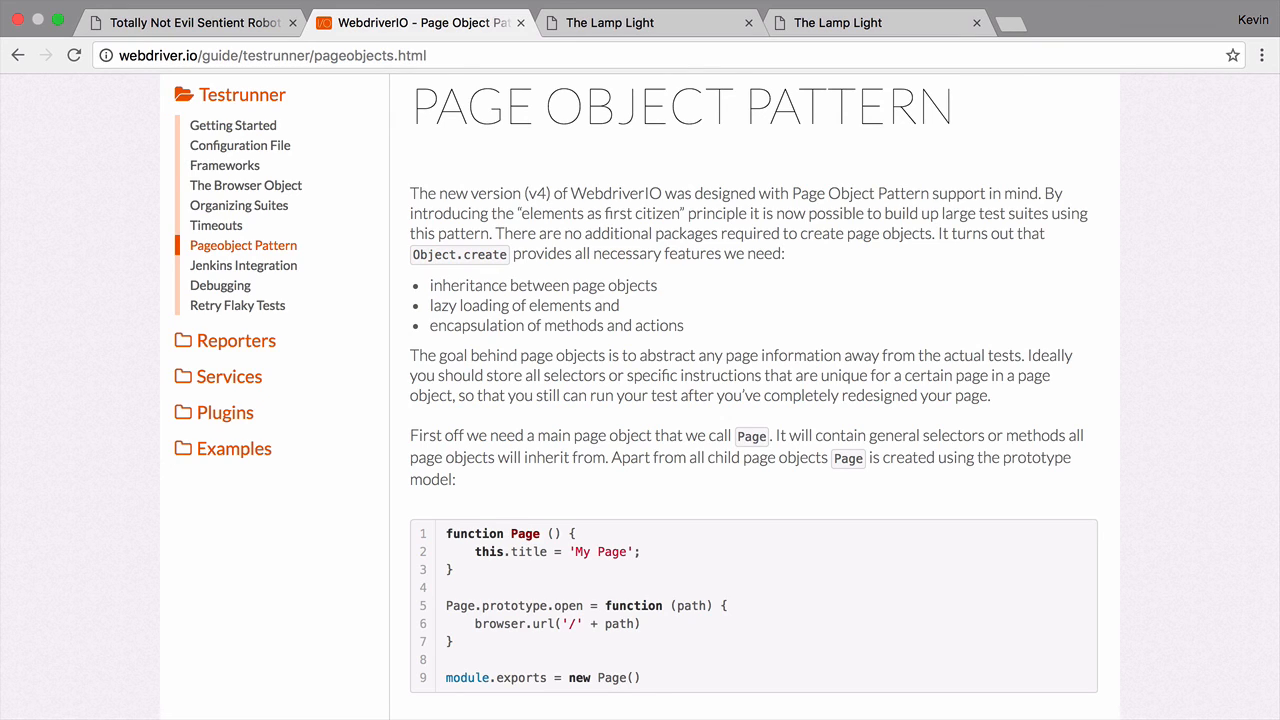
Step: Open the Starter Edition course page and its 'Rate this course!' review form
left_click(648, 22)
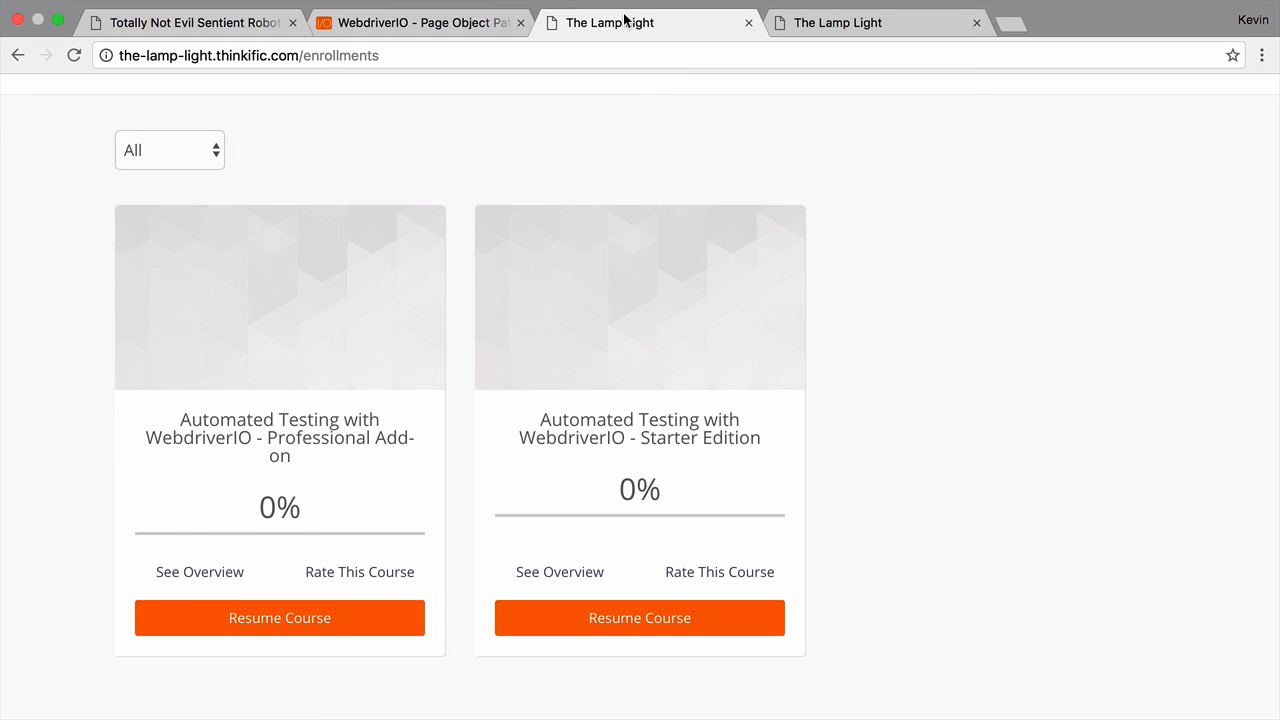
left_click(639, 617)
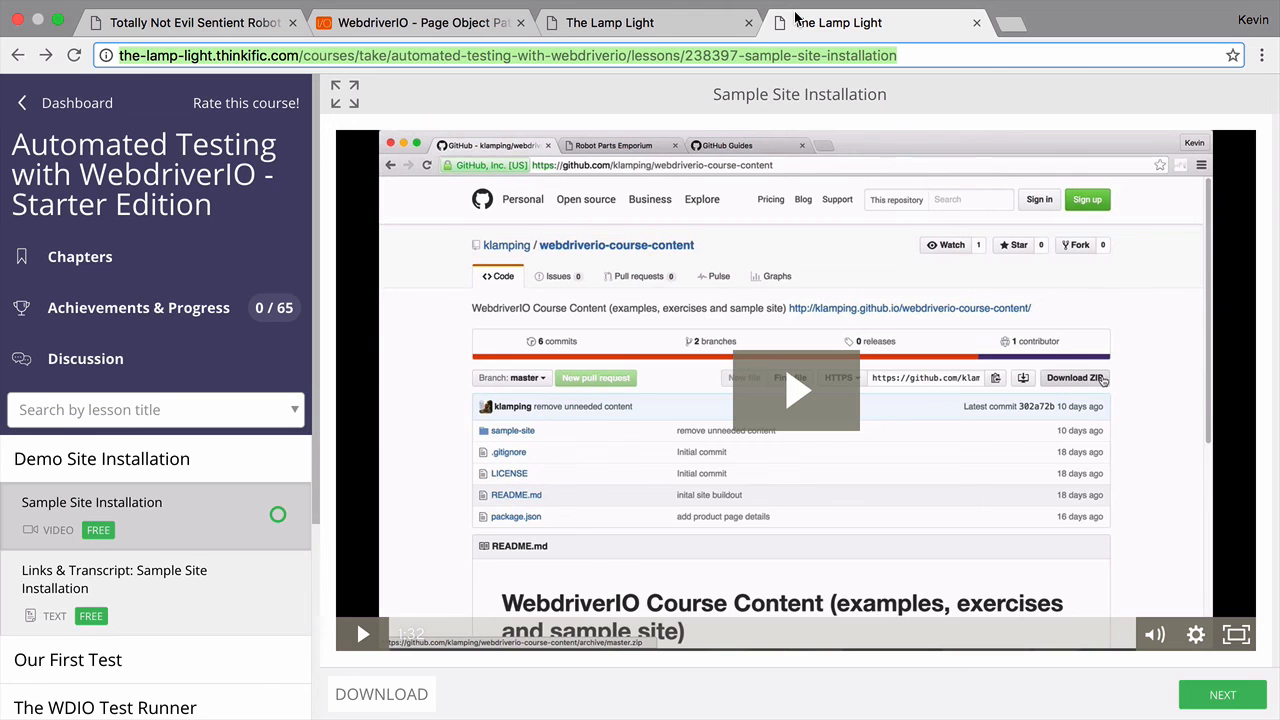
left_click(245, 103)
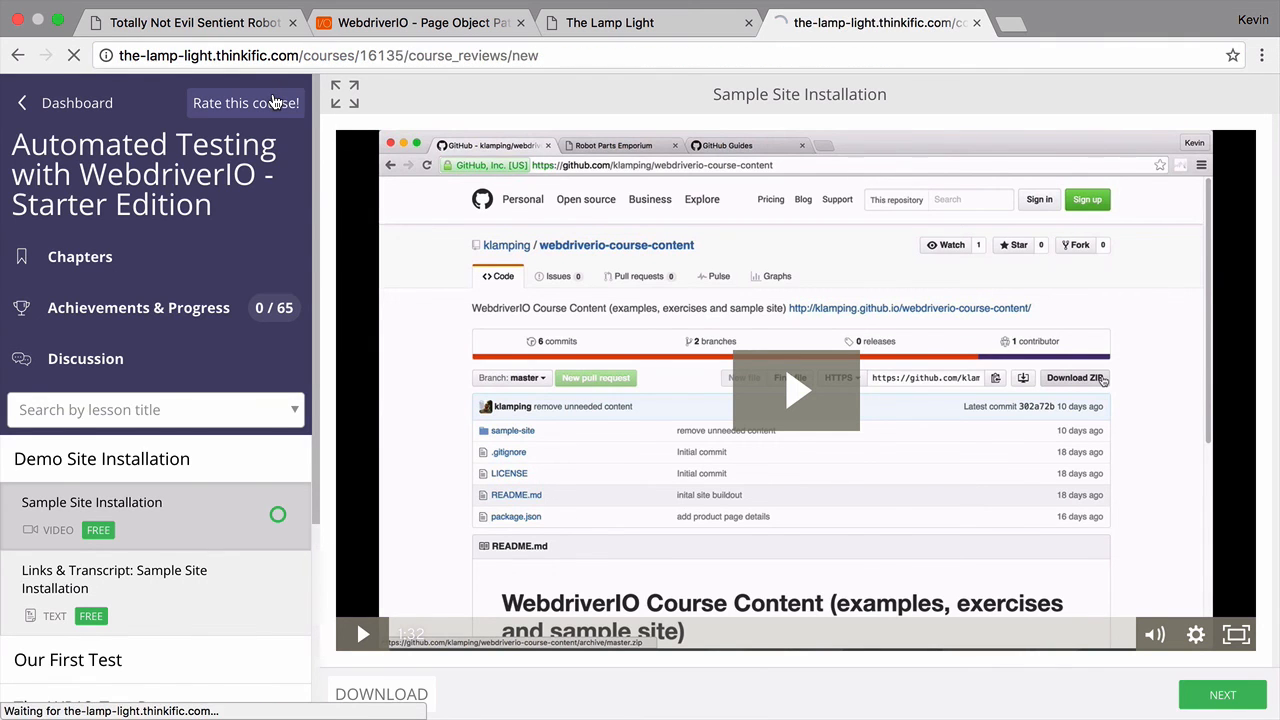
left_click(245, 103)
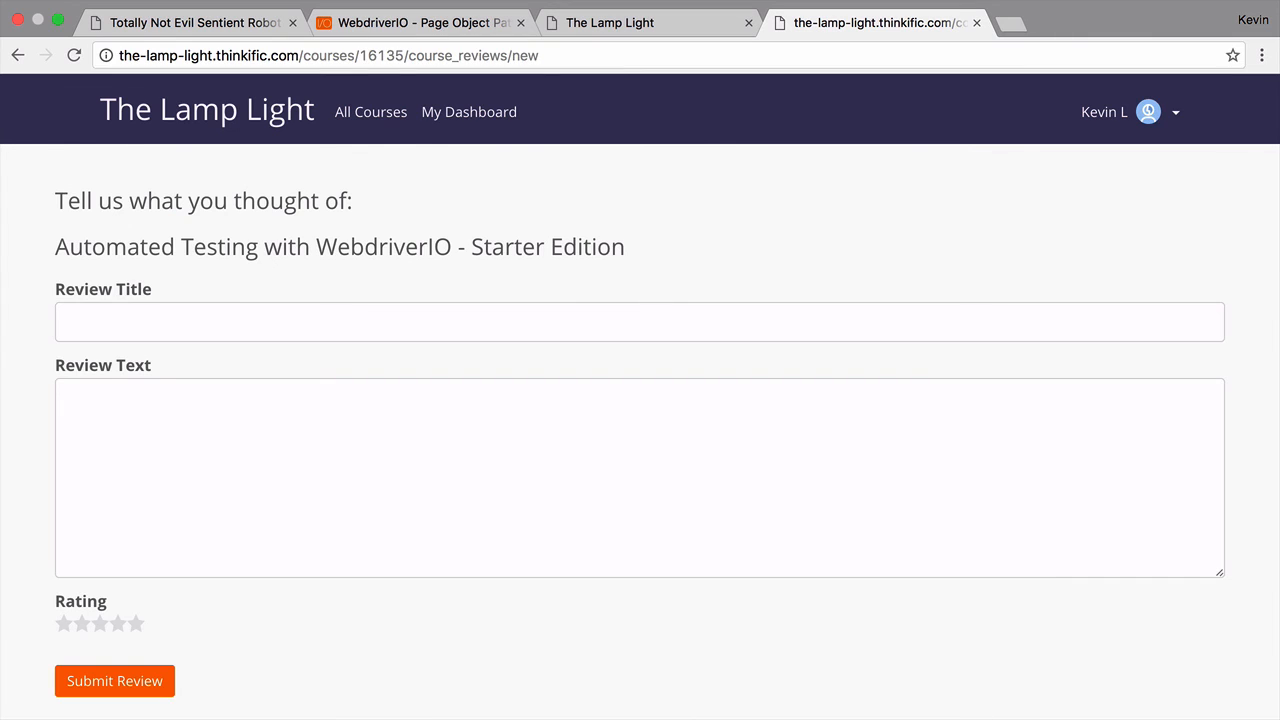